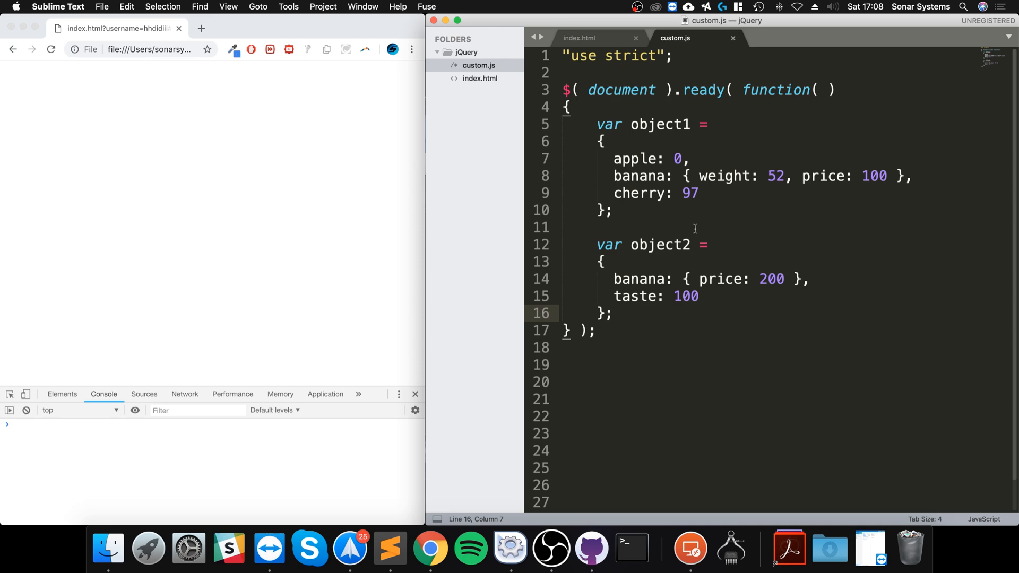
mouse_move(629, 314)
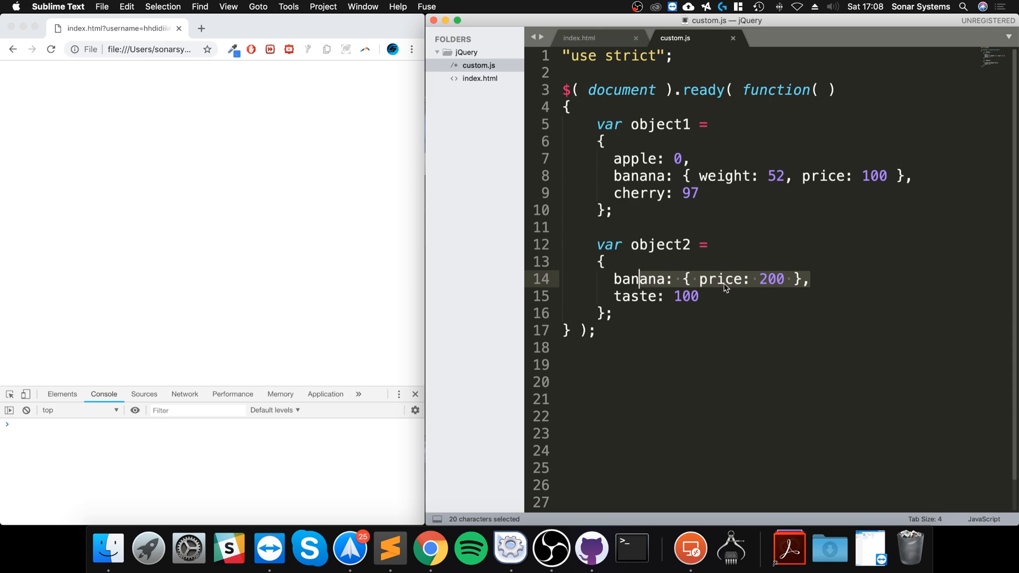
Step: Add a $.extend( object1, object2 ); call on a new line after the object2 definition
left_click(611, 313)
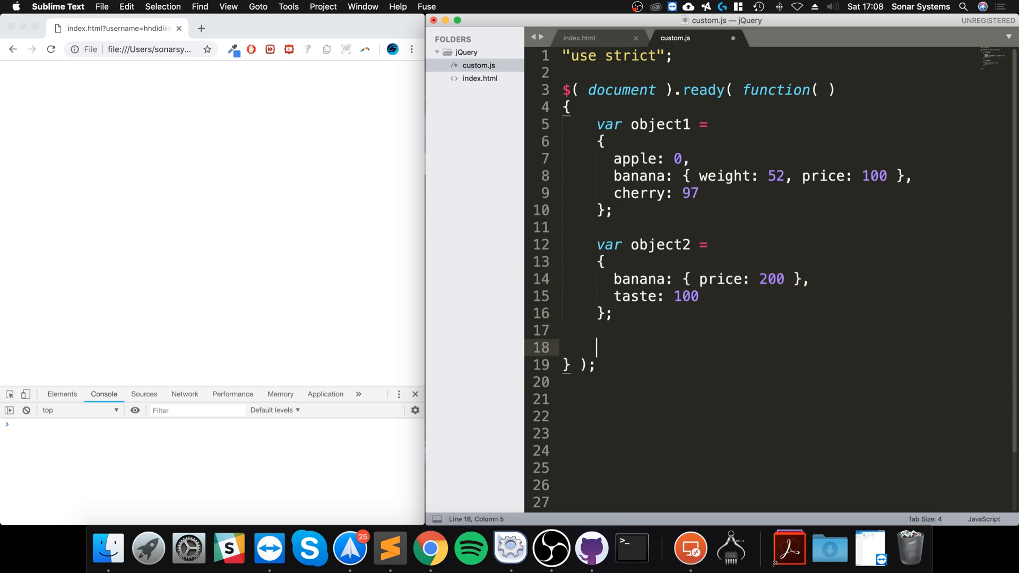
type("$.ex")
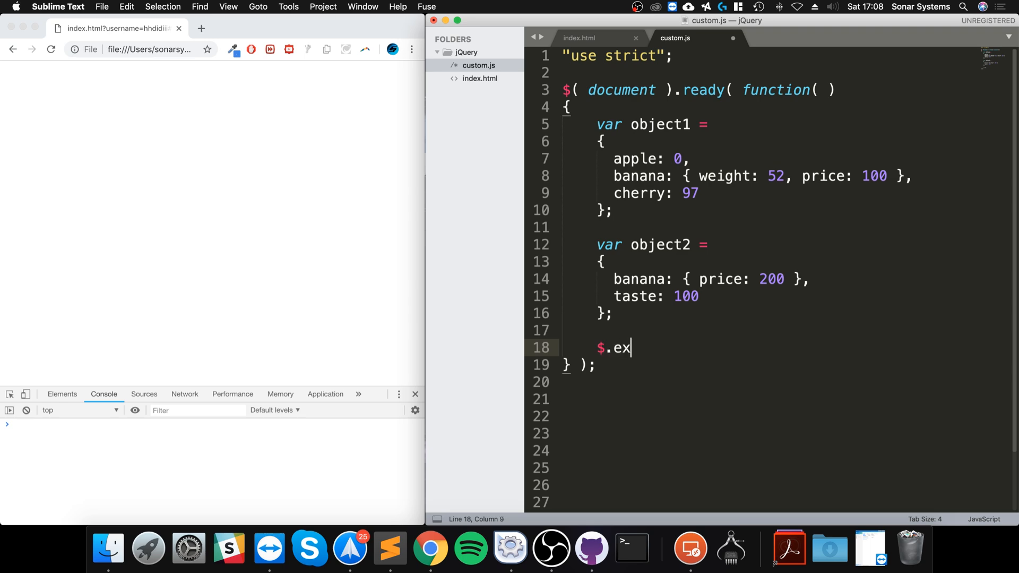
type("tend")
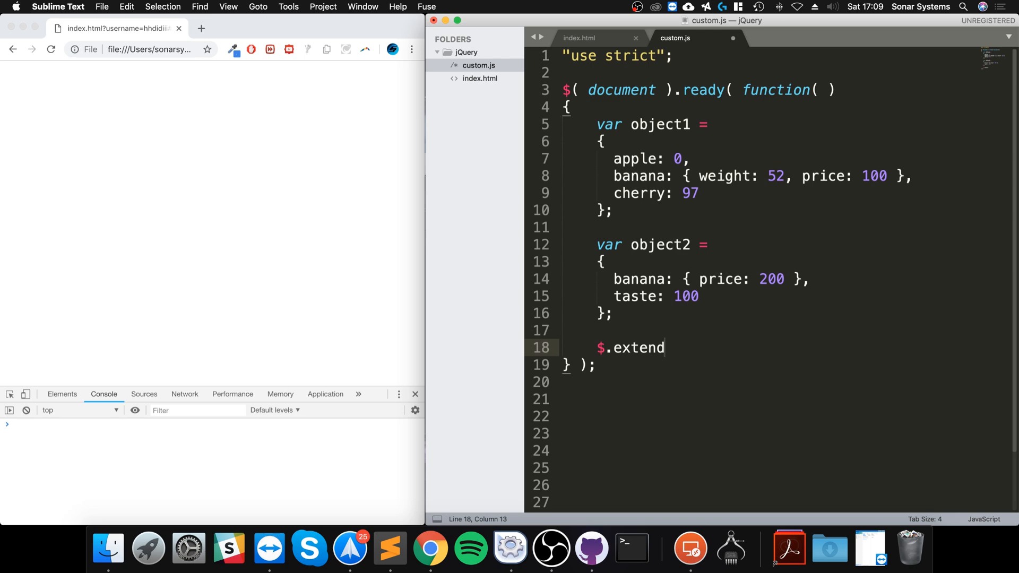
type("();")
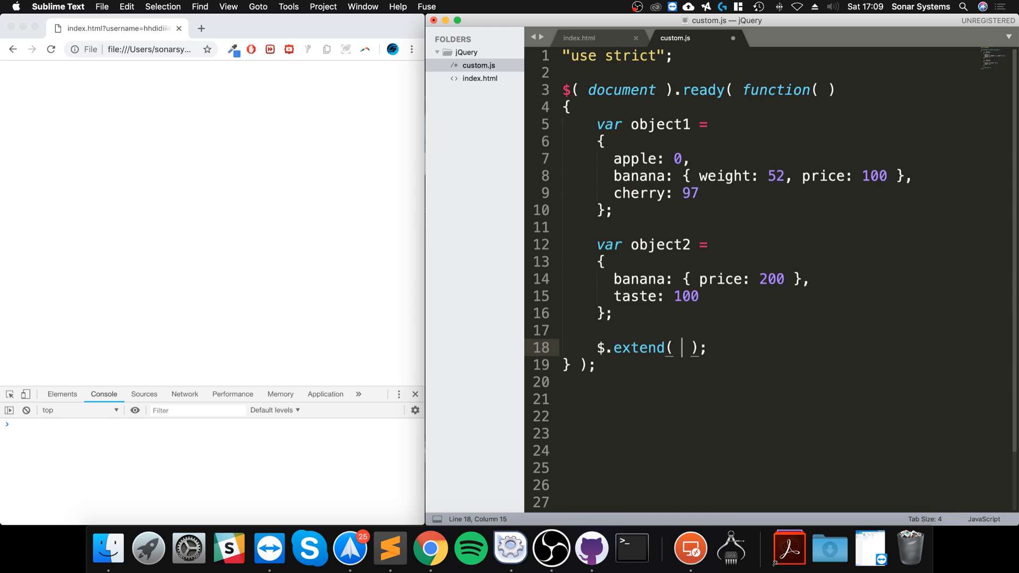
type("object1, object2")
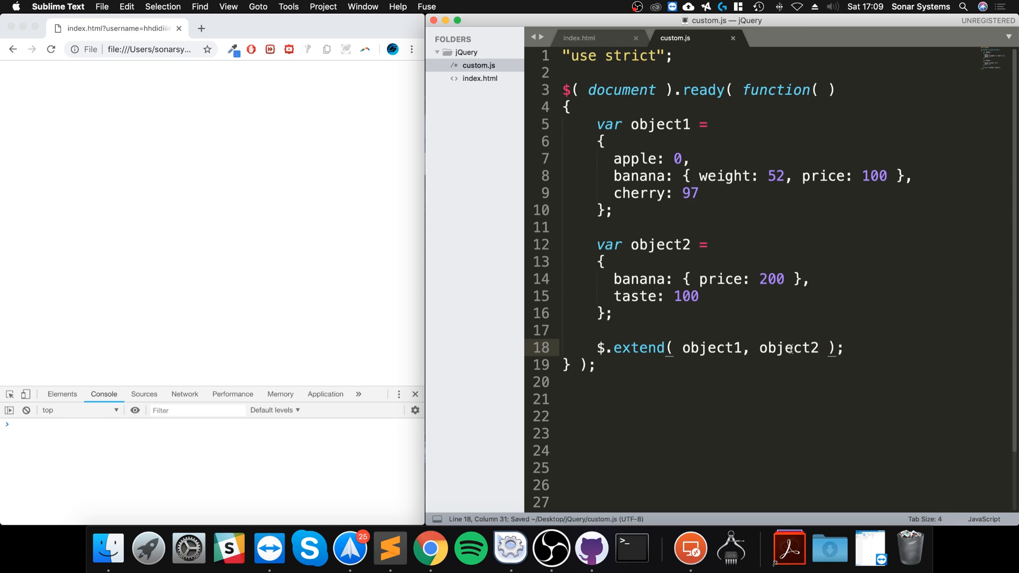
double_click(790, 347)
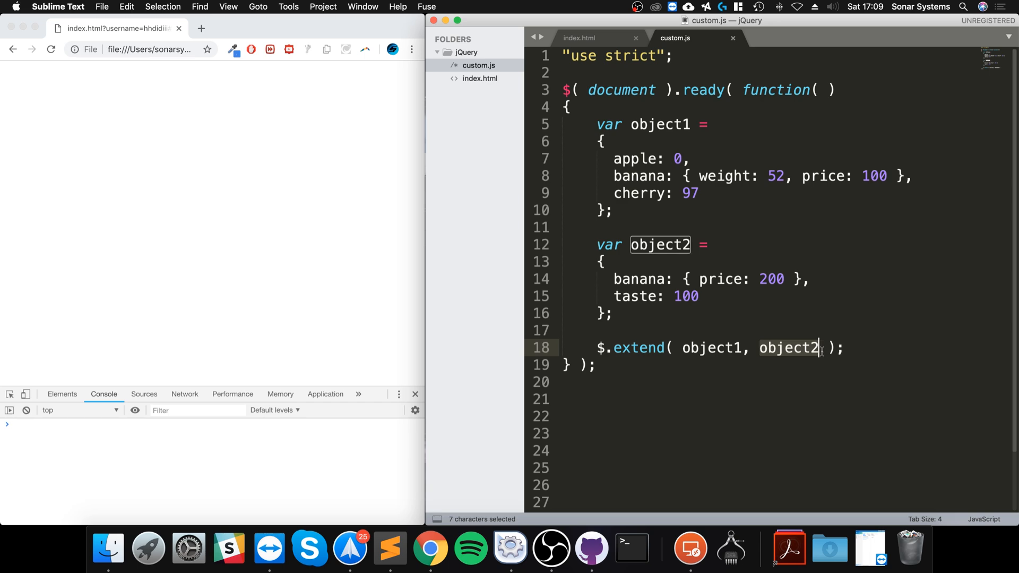
mouse_move(794, 354)
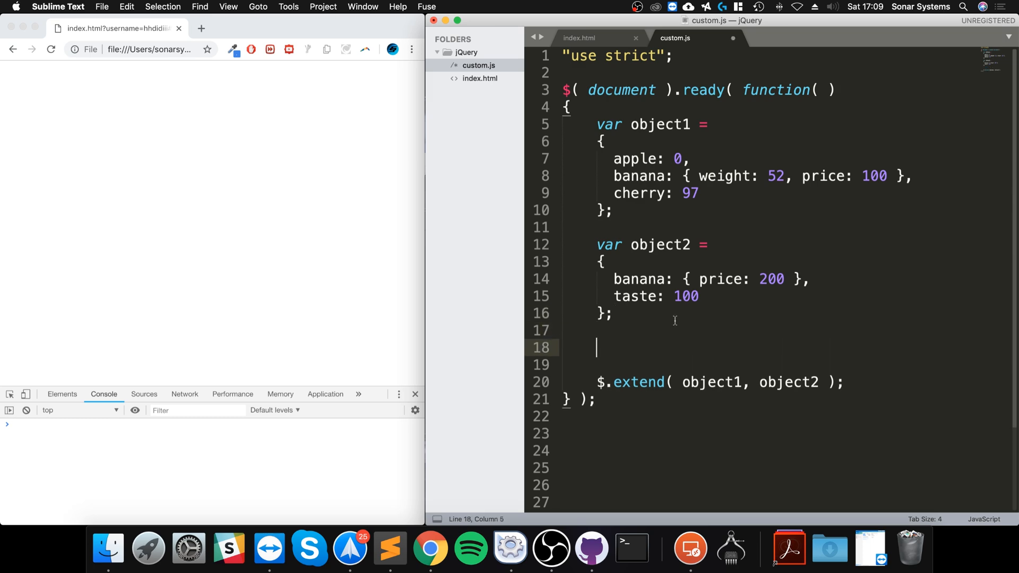
Step: Type a console.log( object1 ) call around the $.extend line
type("console.log()")
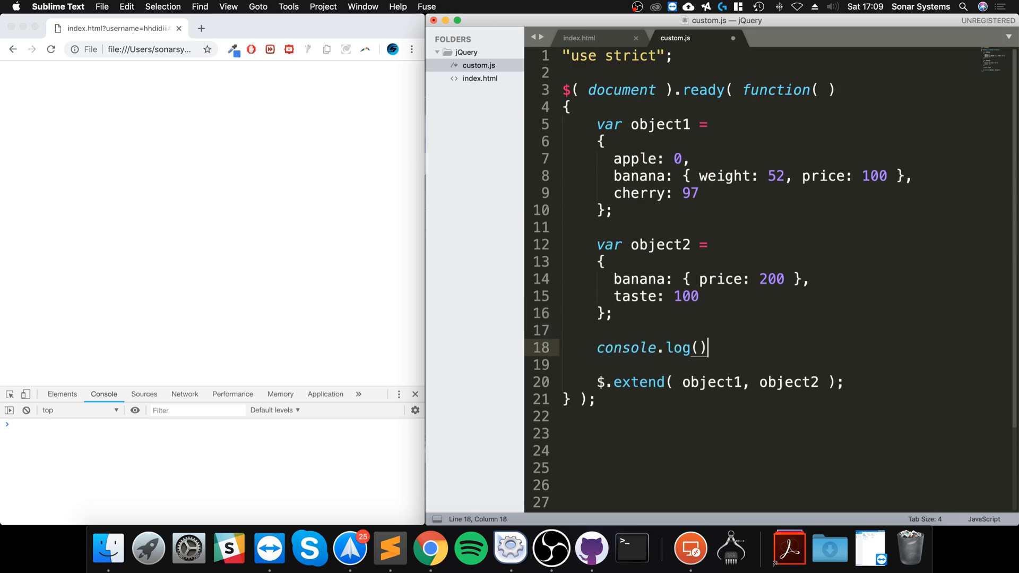
type("o")
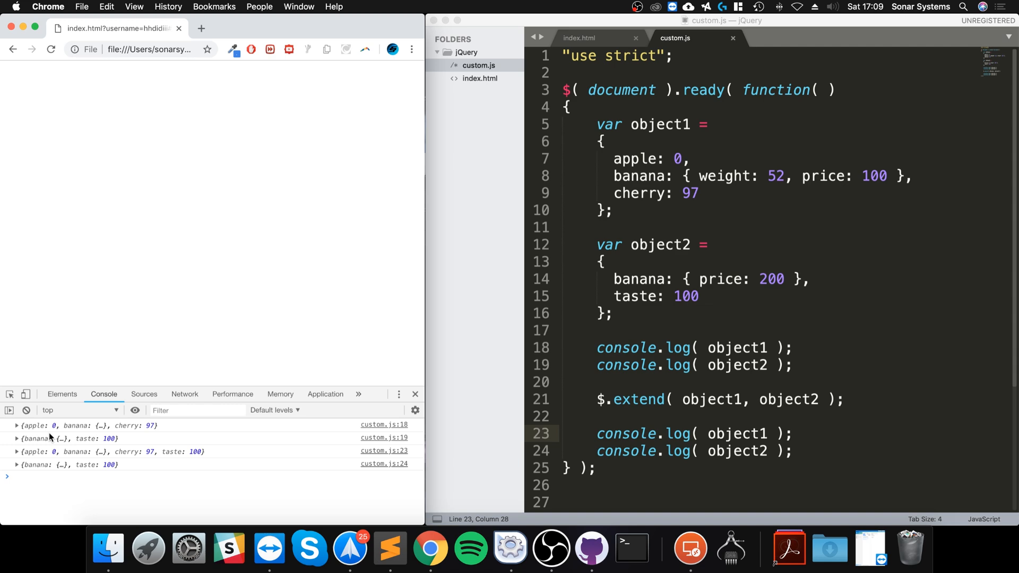
mouse_move(45, 449)
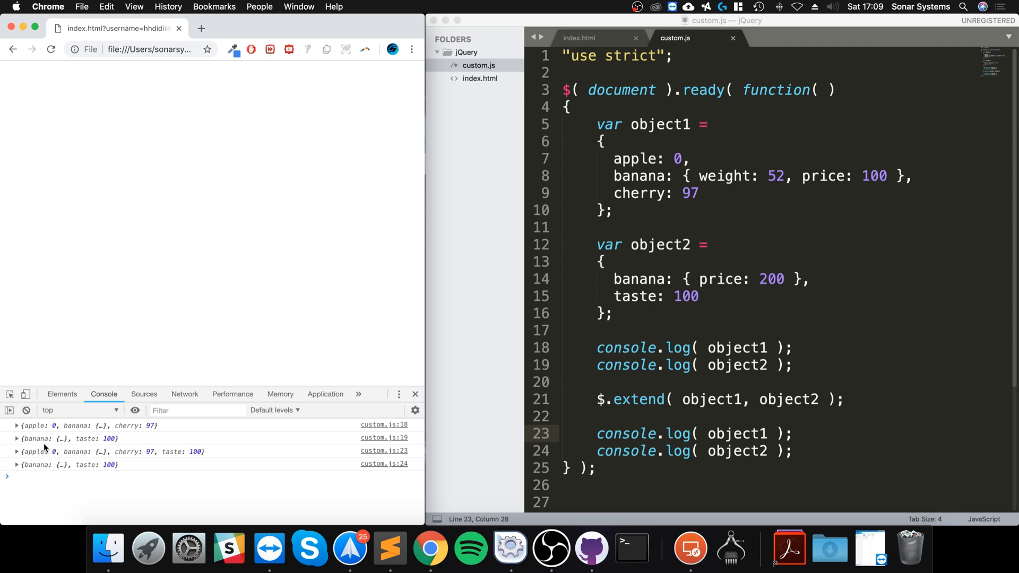
mouse_move(165, 473)
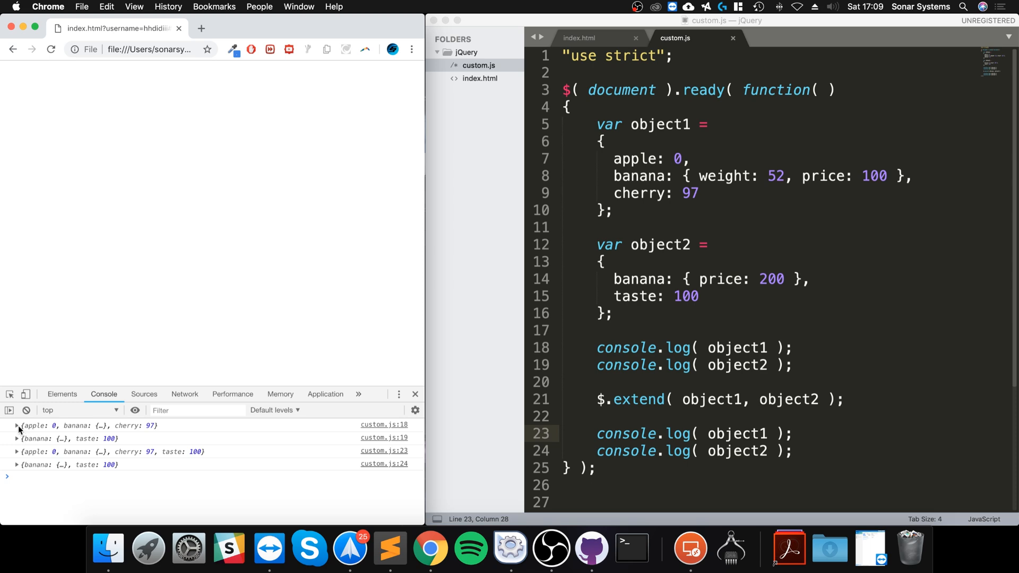
Step: Expand the first object1 console entry and its banana property, then collapse both again
left_click(17, 426)
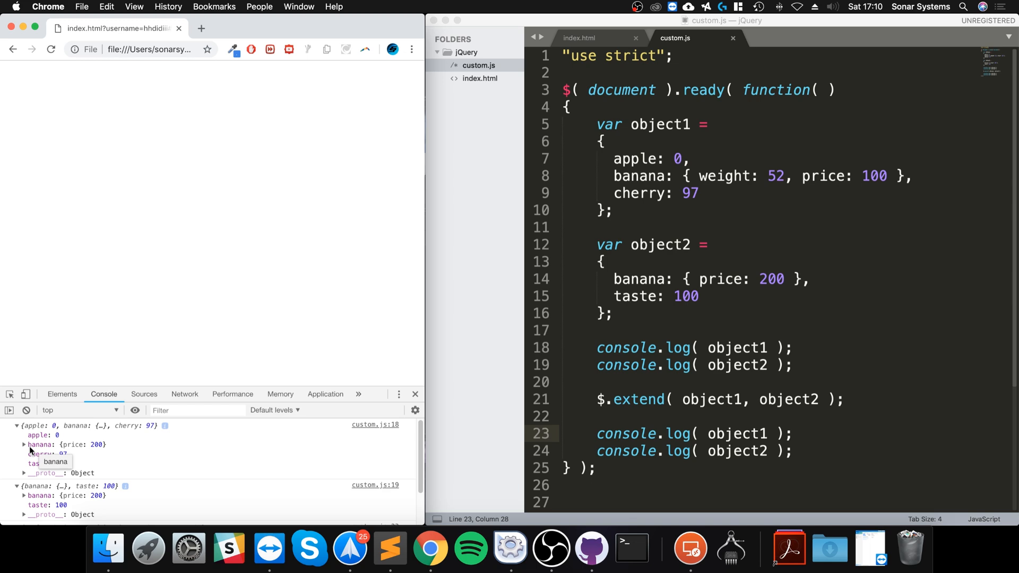
mouse_move(27, 449)
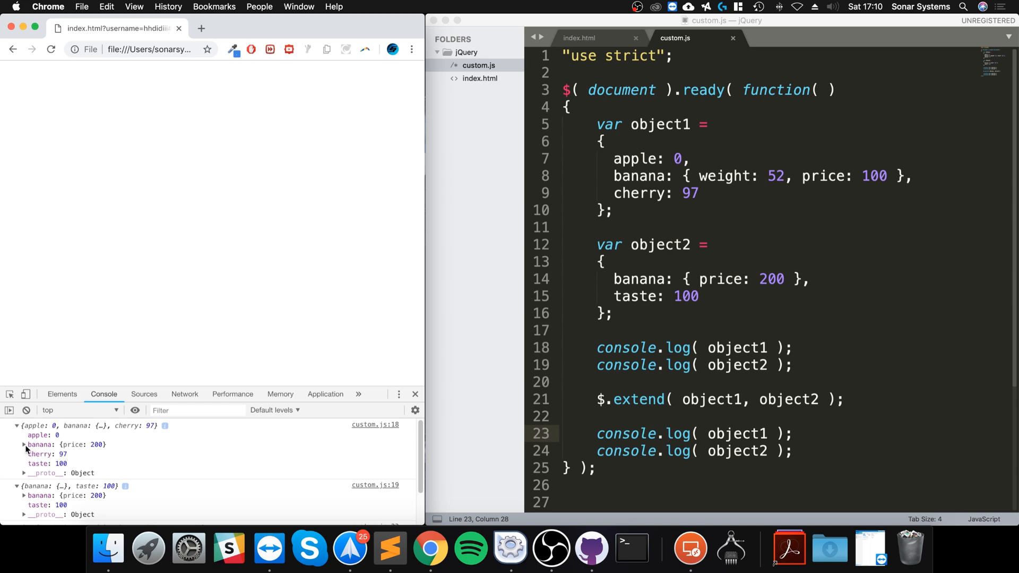
left_click(24, 445)
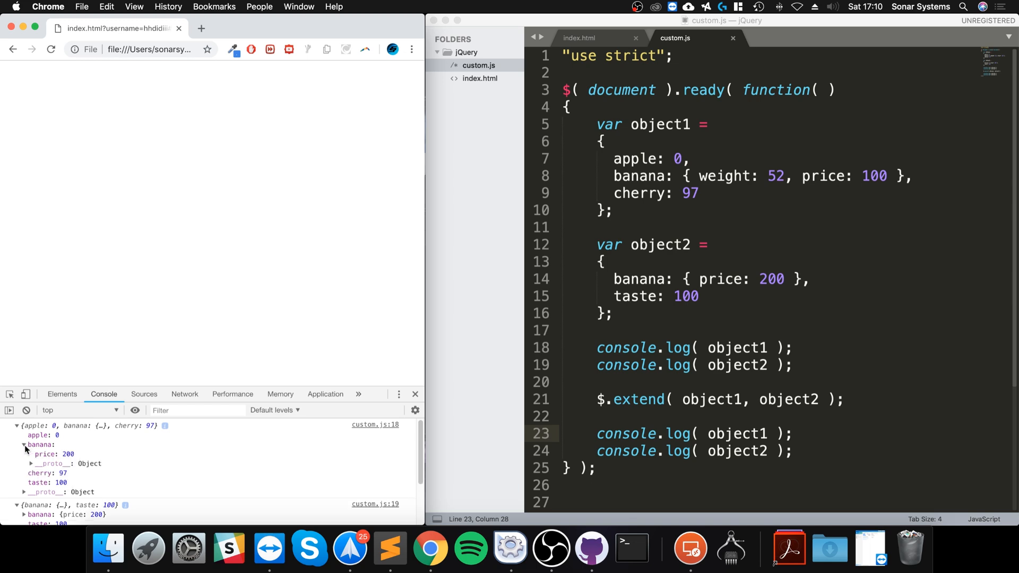
left_click(23, 445)
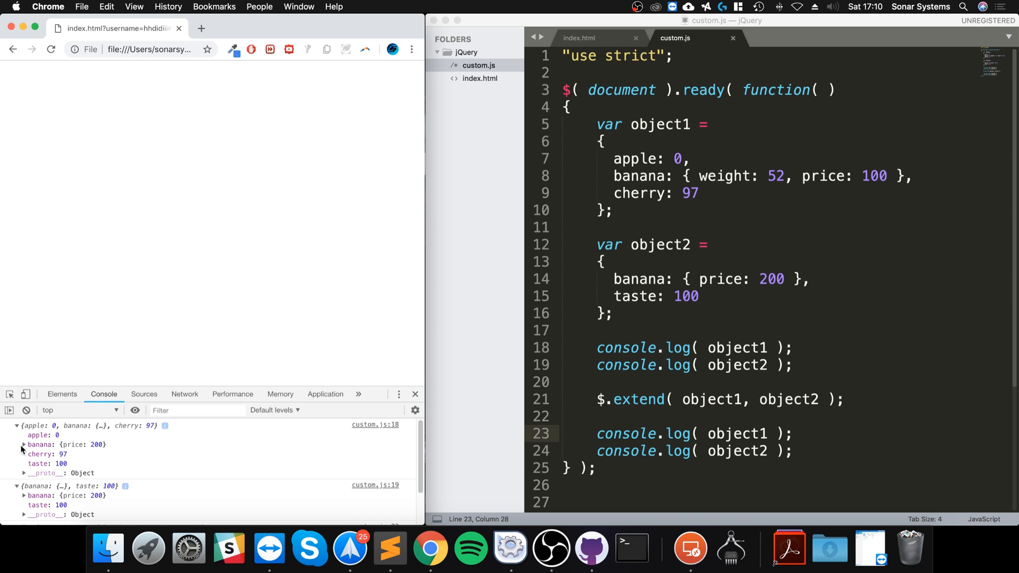
left_click(23, 445)
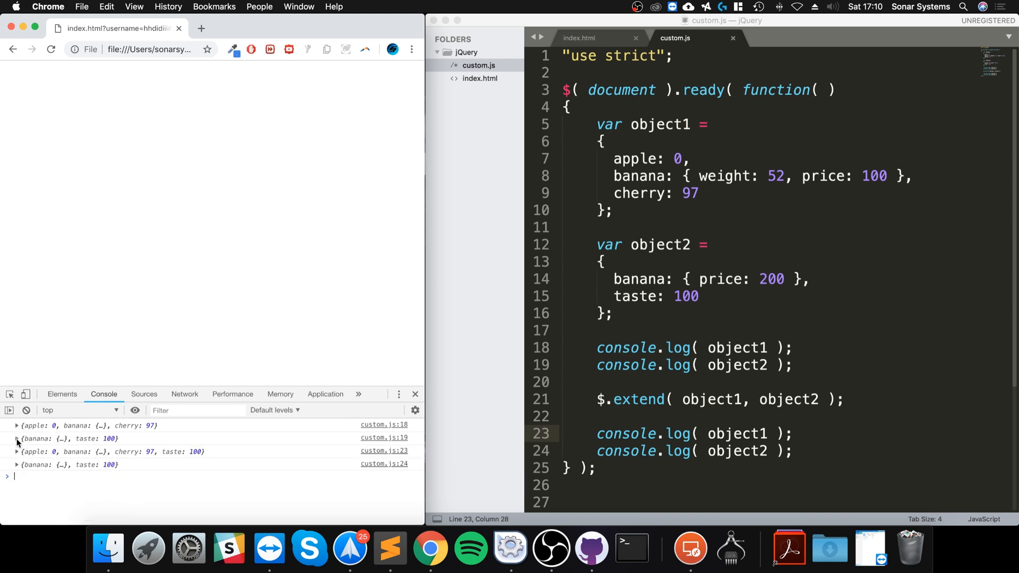
Step: Expand the object2 console entry, then the first object1 entry again
left_click(17, 438)
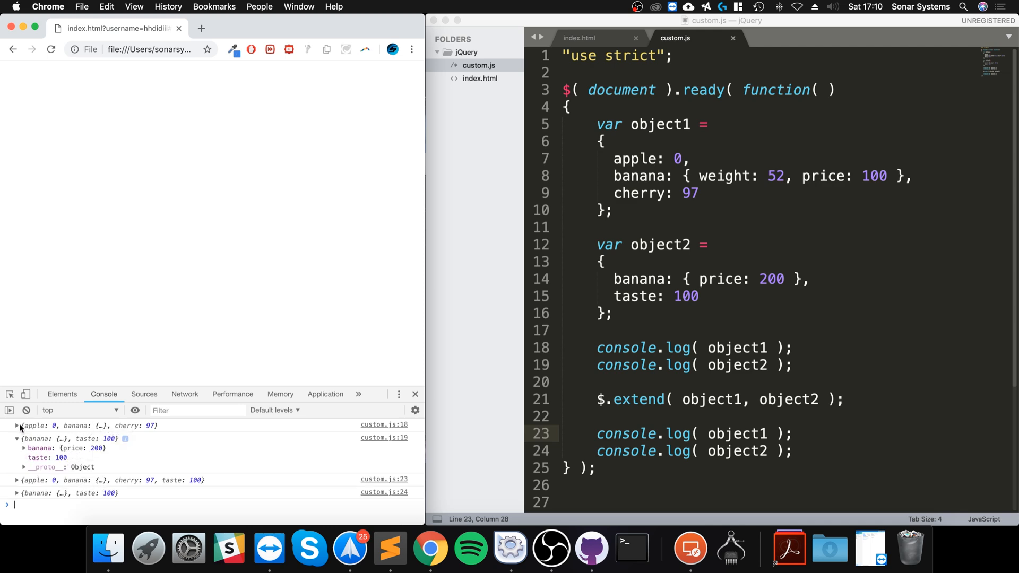
left_click(18, 426)
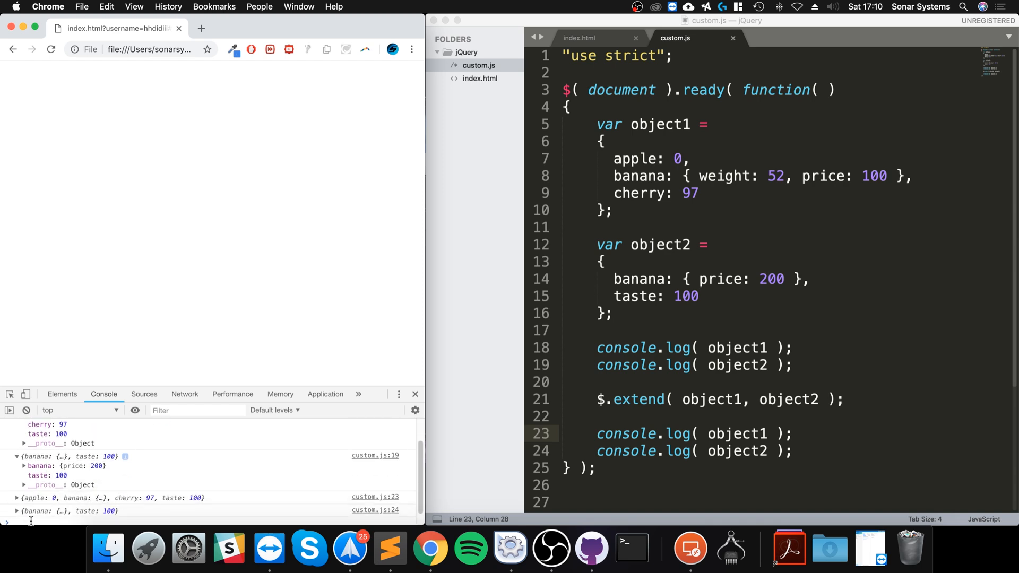
mouse_move(761, 288)
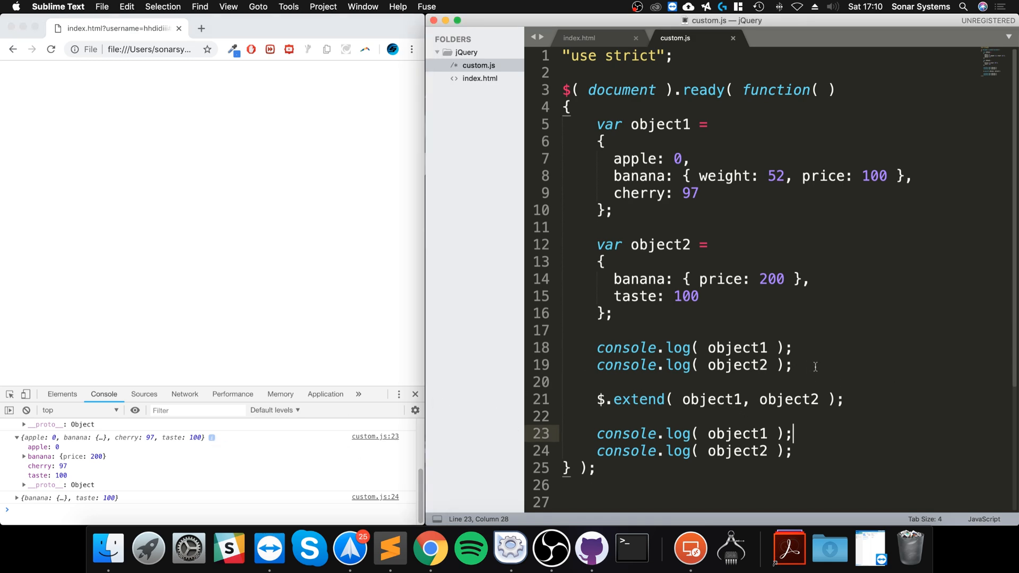
mouse_move(720, 392)
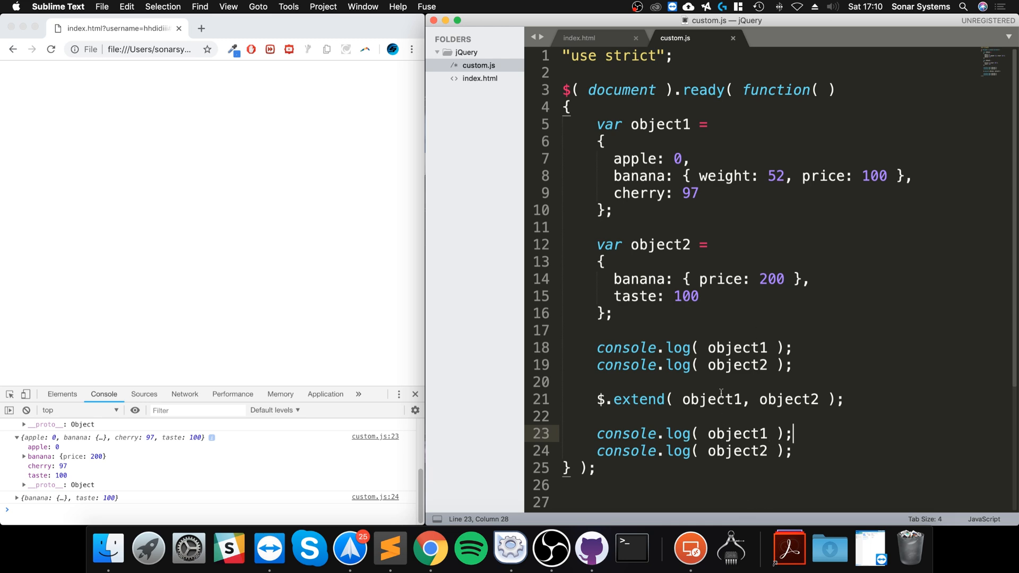
left_click(673, 399)
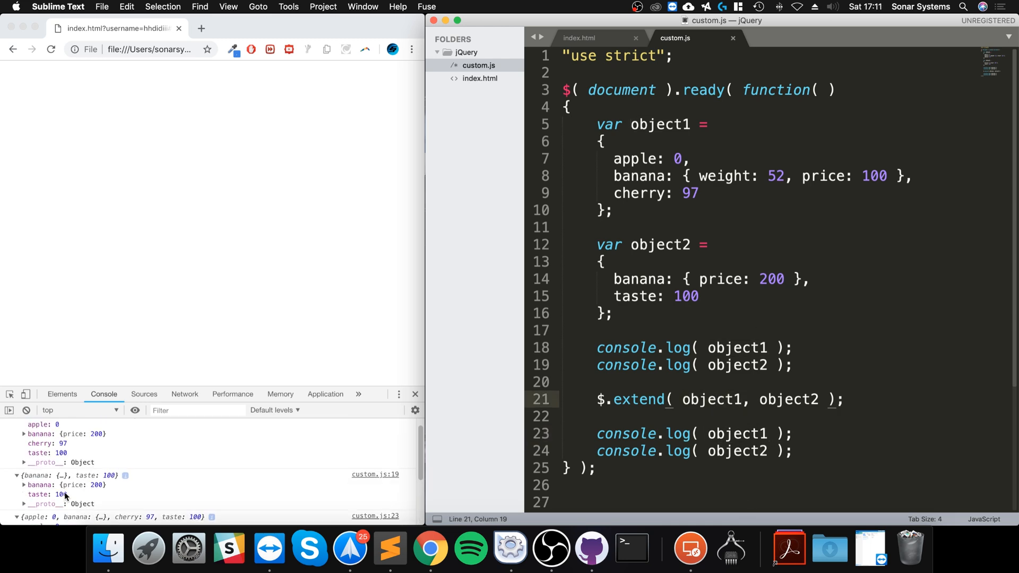
scroll("down", 3)
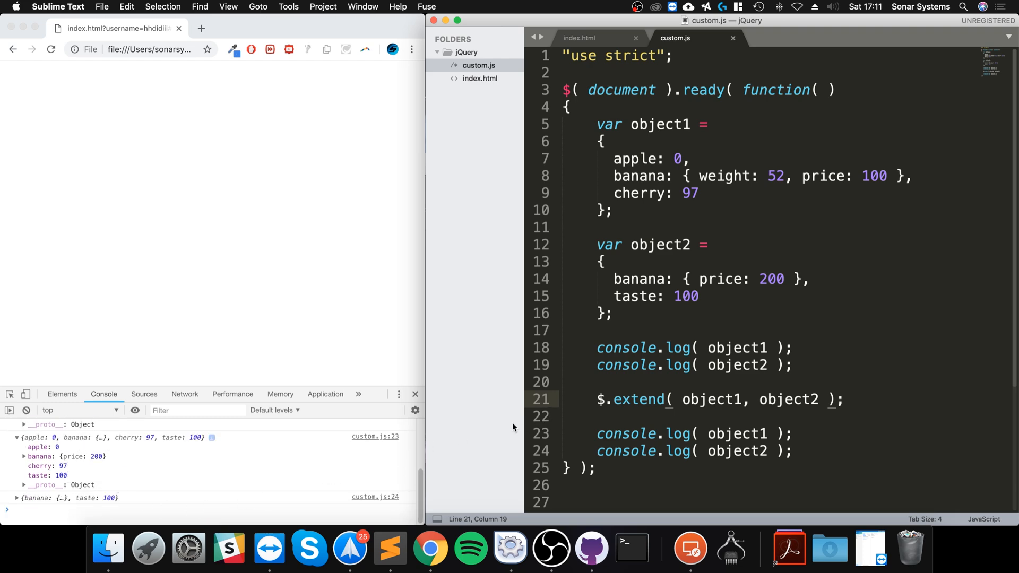